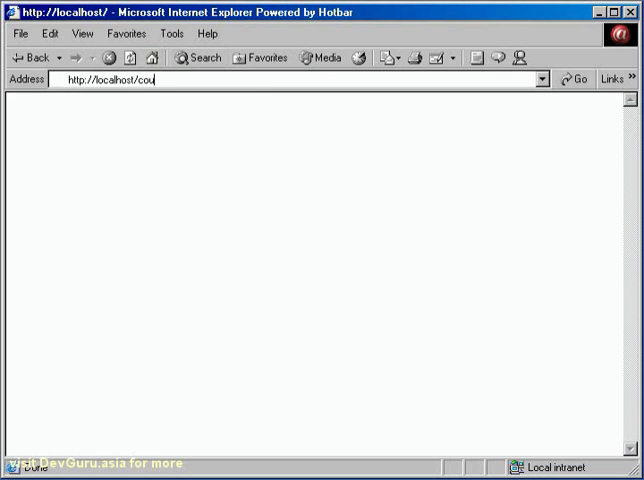
# Step: Load localhost/counter.php and refresh it twice so the counter reaches 11 views
pyautogui.press('Return')
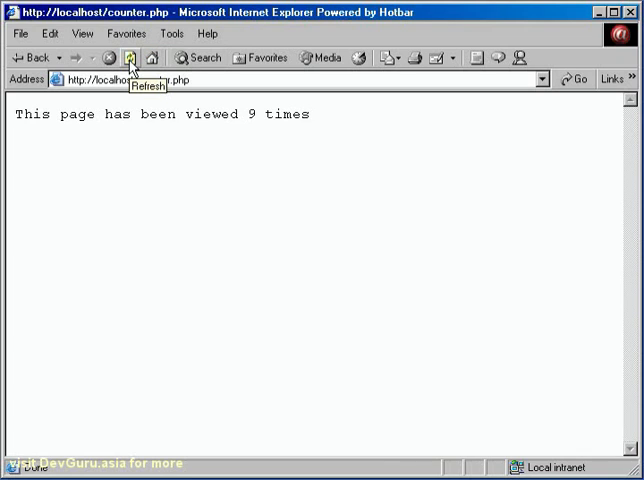
pyautogui.click(130, 57)
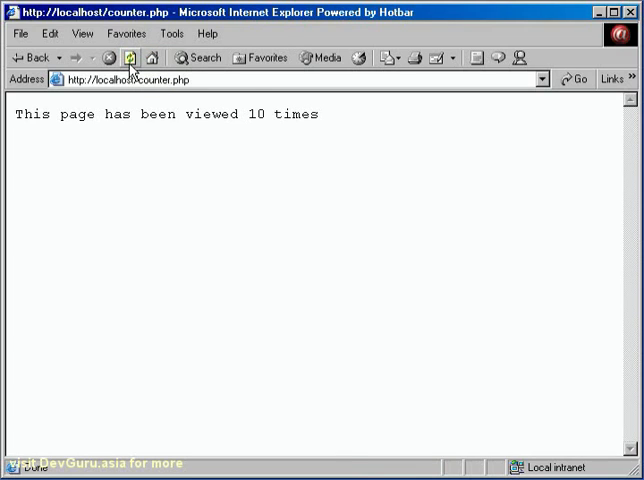
pyautogui.click(130, 57)
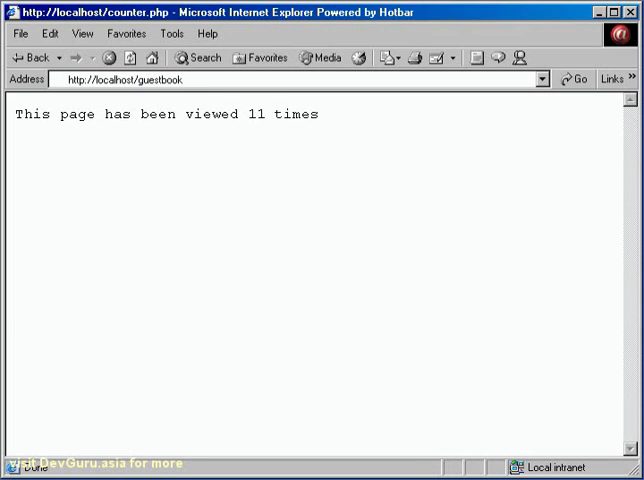
# Step: Load localhost/guestbook.php and scroll through the existing entries
pyautogui.write('.php')
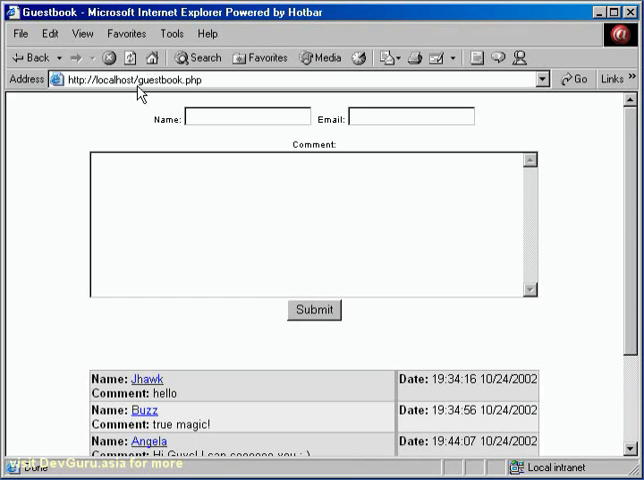
pyautogui.scroll(-3)
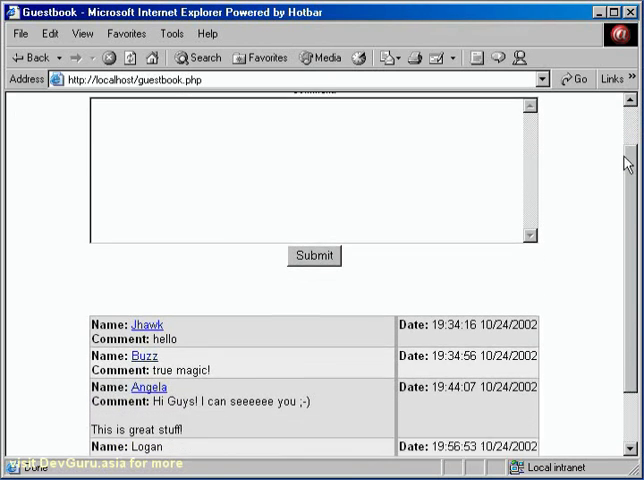
pyautogui.scroll(-3)
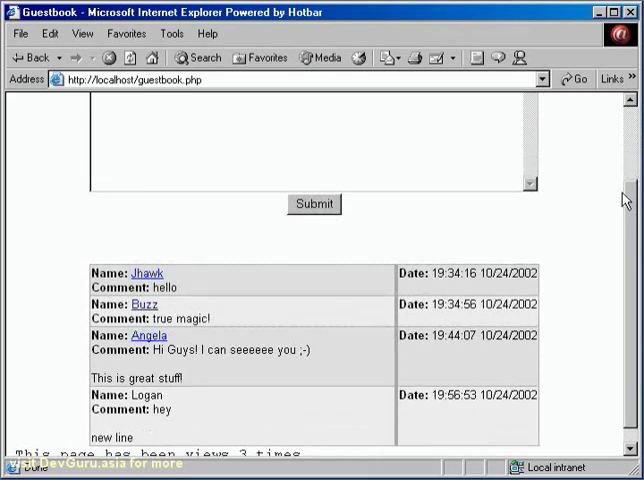
pyautogui.scroll(3)
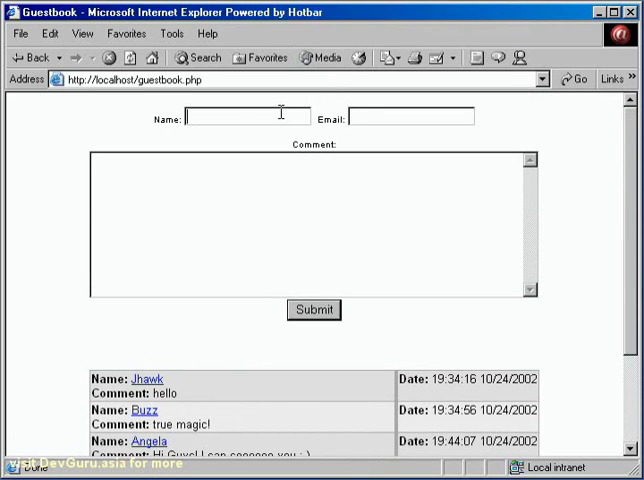
pyautogui.write('Logan')
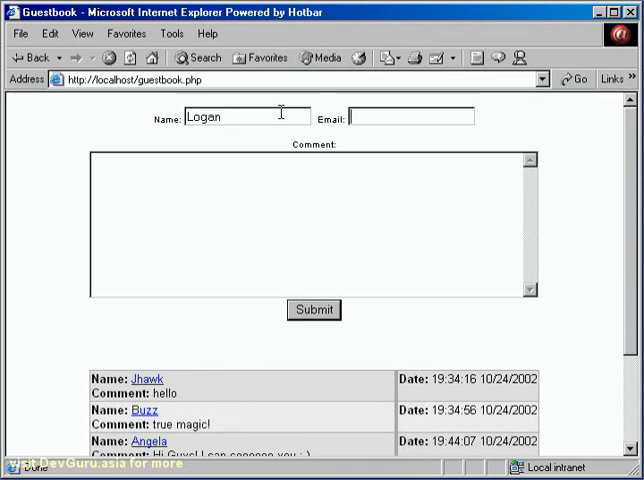
pyautogui.write('my')
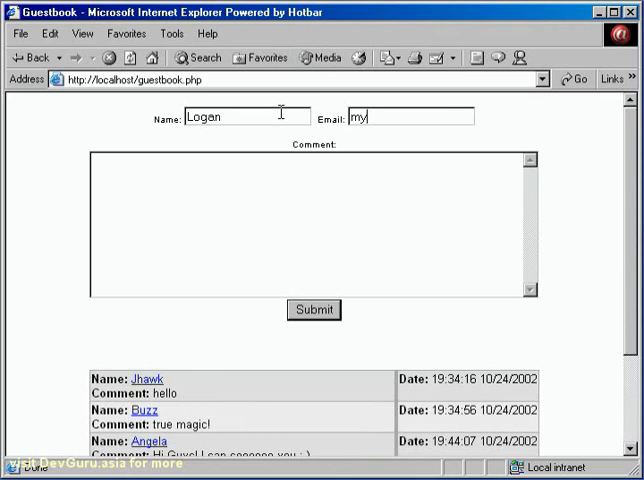
pyautogui.write('@email')
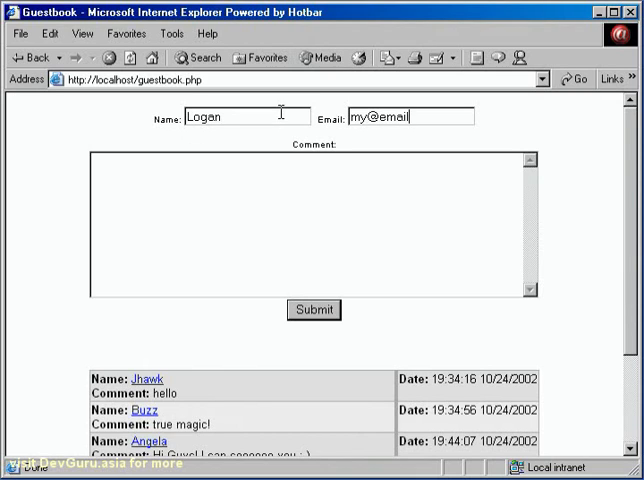
pyautogui.write('.com')
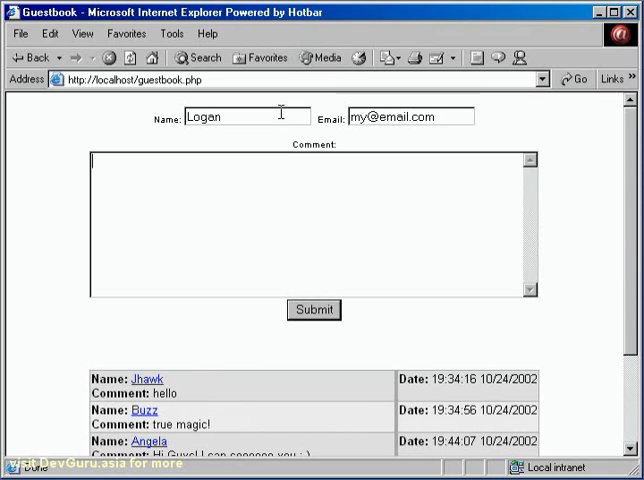
pyautogui.write('Hi !')
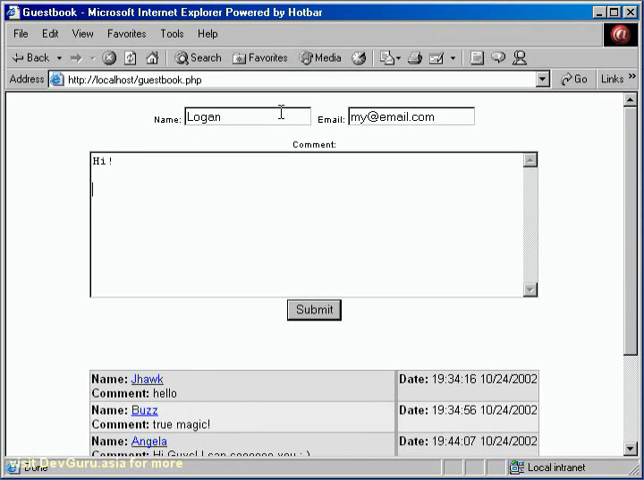
pyautogui.write('cool site')
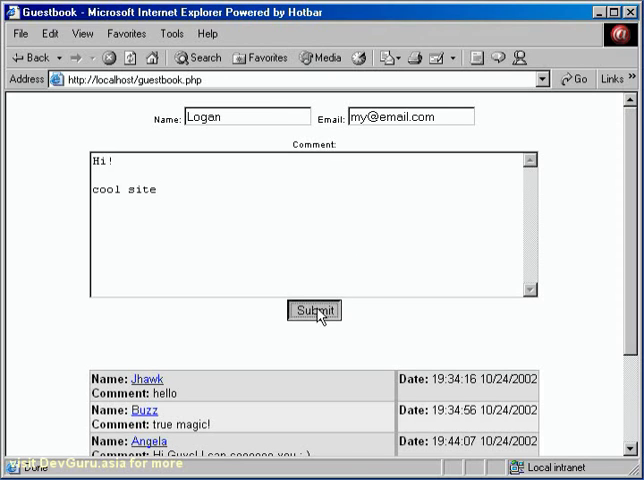
pyautogui.click(314, 310)
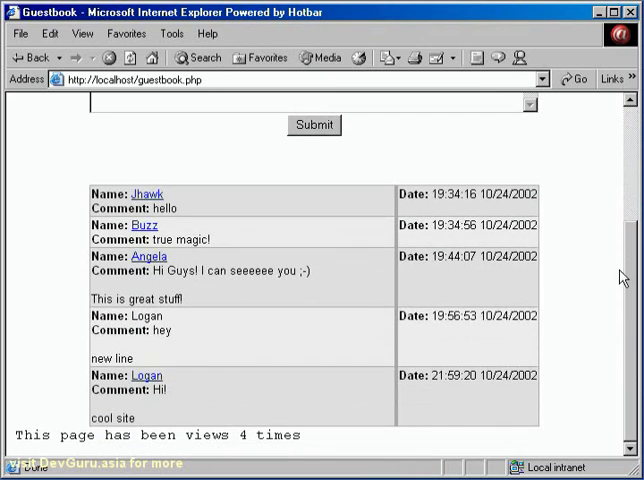
pyautogui.moveTo(147, 375)
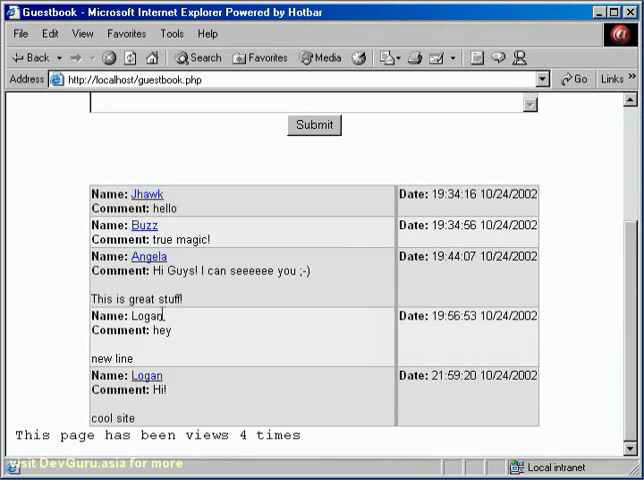
pyautogui.moveTo(168, 320)
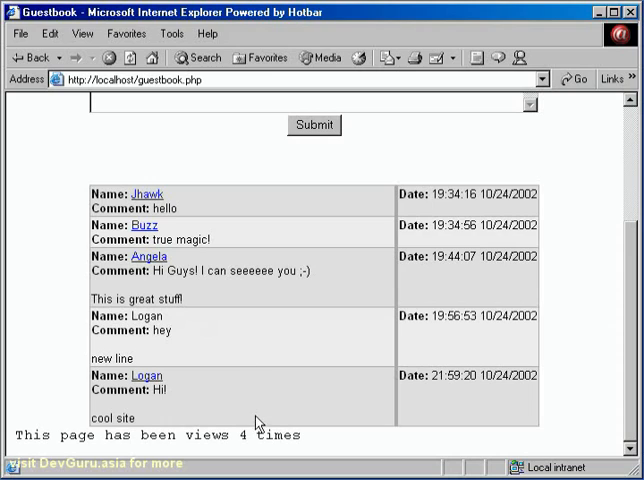
pyautogui.moveTo(296, 228)
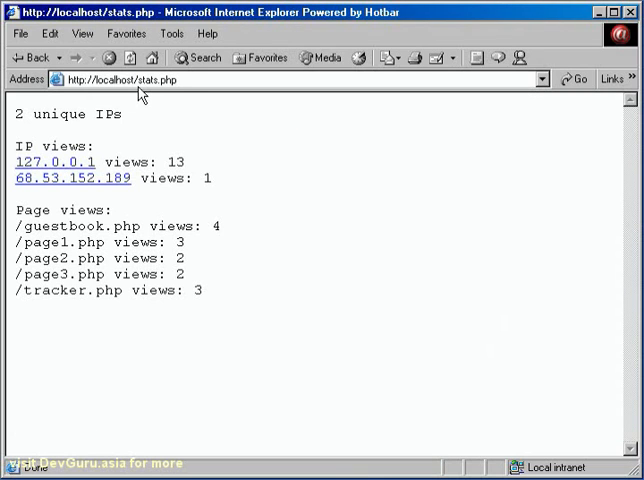
pyautogui.moveTo(237, 290)
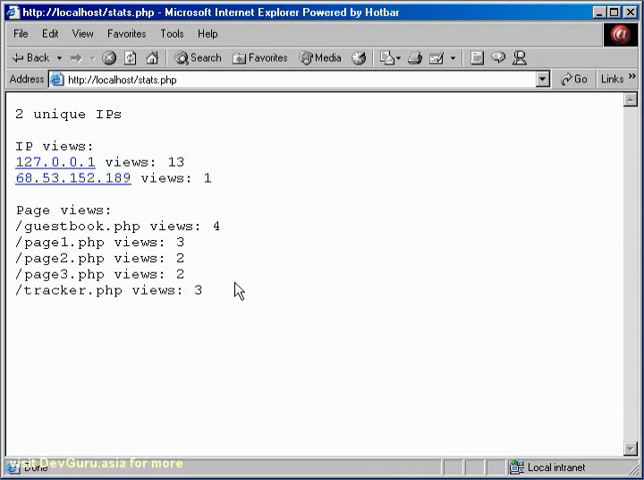
pyautogui.moveTo(248, 270)
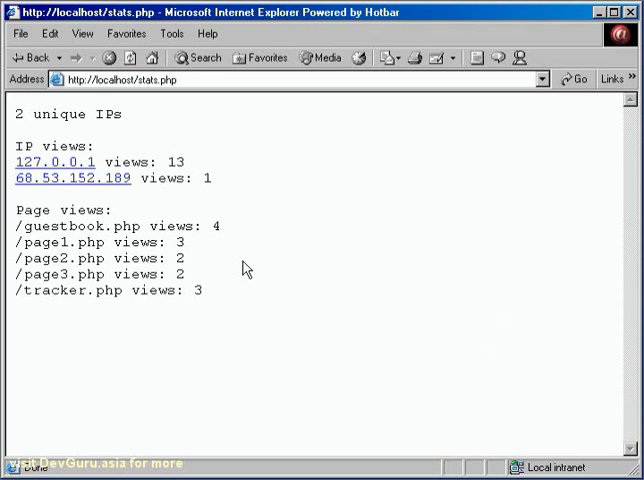
pyautogui.moveTo(119, 239)
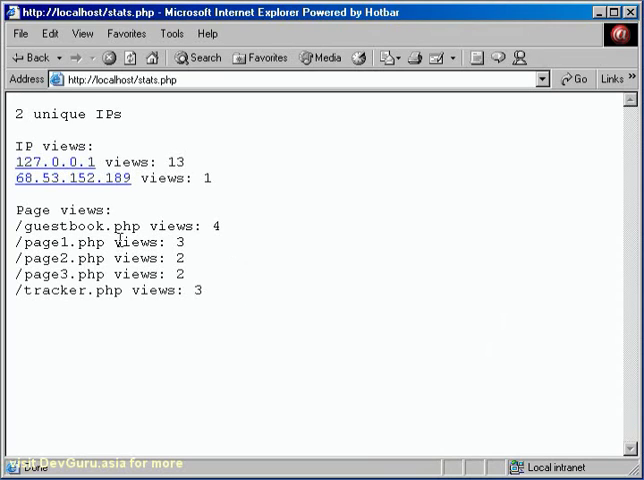
pyautogui.moveTo(197, 251)
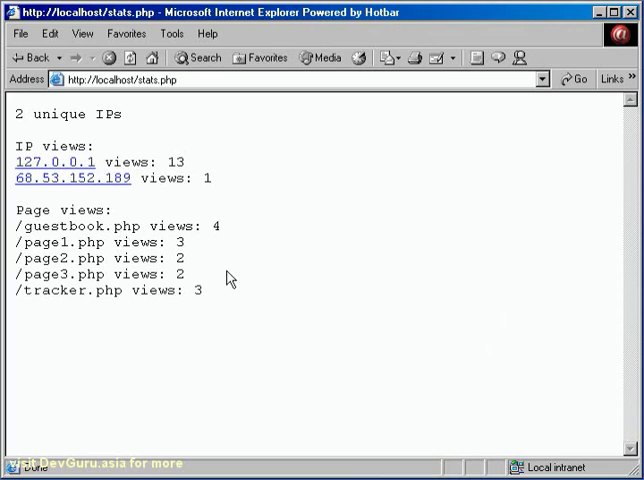
pyautogui.moveTo(238, 280)
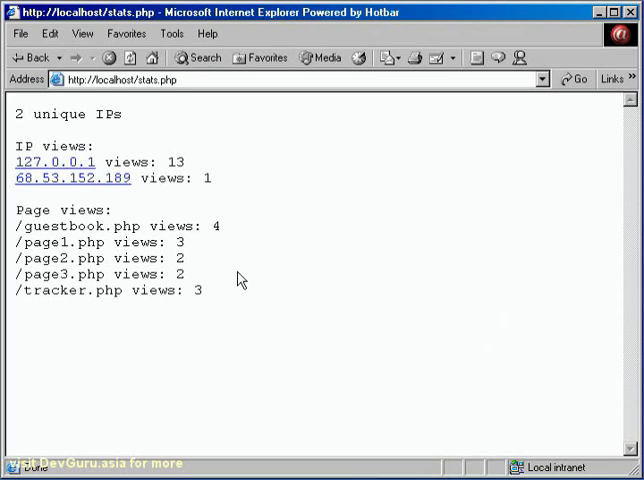
pyautogui.moveTo(286, 182)
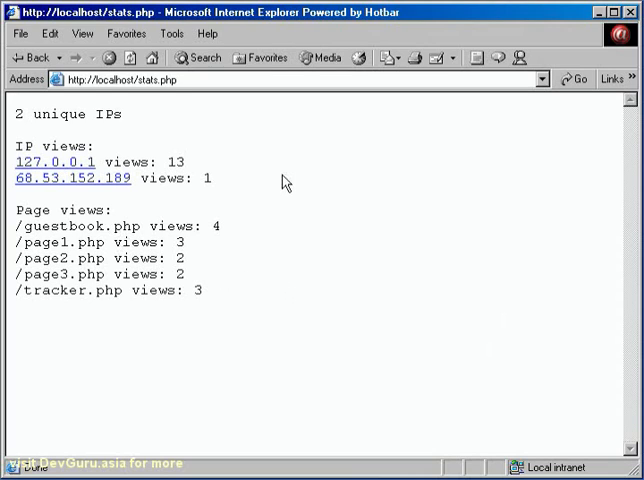
pyautogui.moveTo(110, 134)
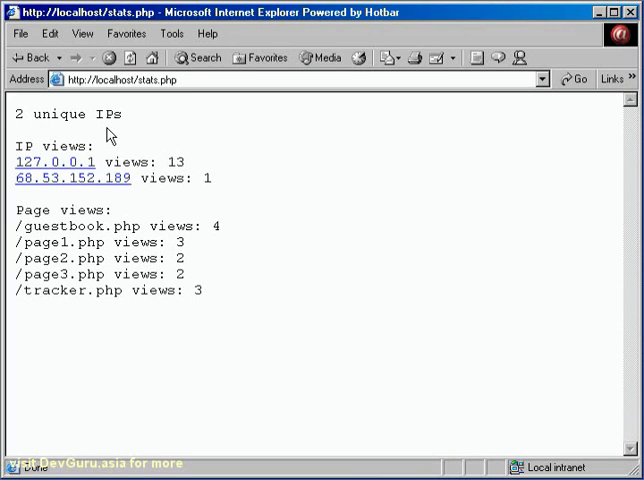
pyautogui.moveTo(114, 135)
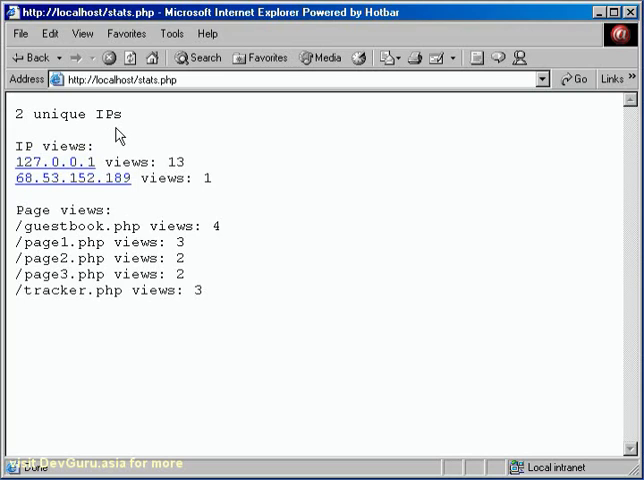
pyautogui.moveTo(15, 225)
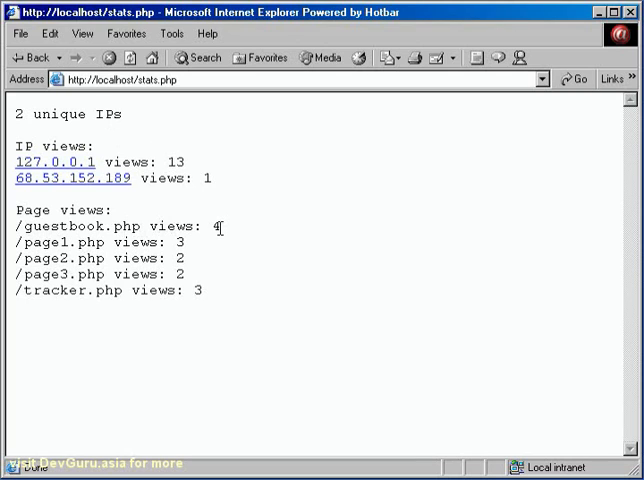
pyautogui.moveTo(227, 246)
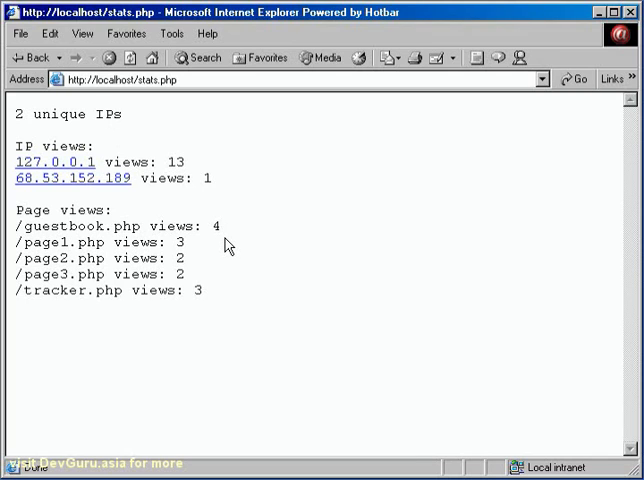
pyautogui.moveTo(226, 240)
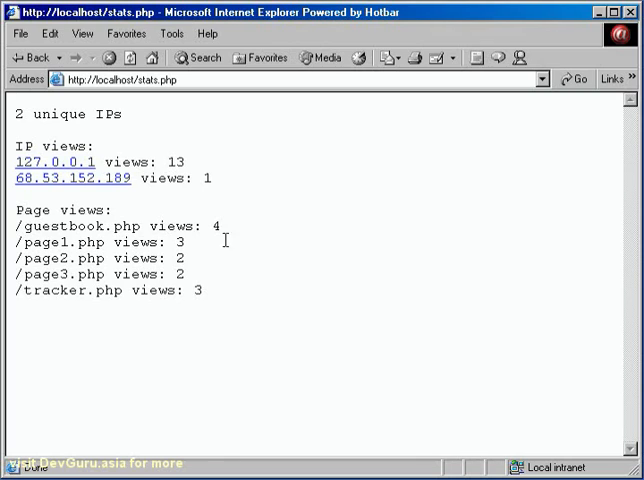
pyautogui.moveTo(170, 161)
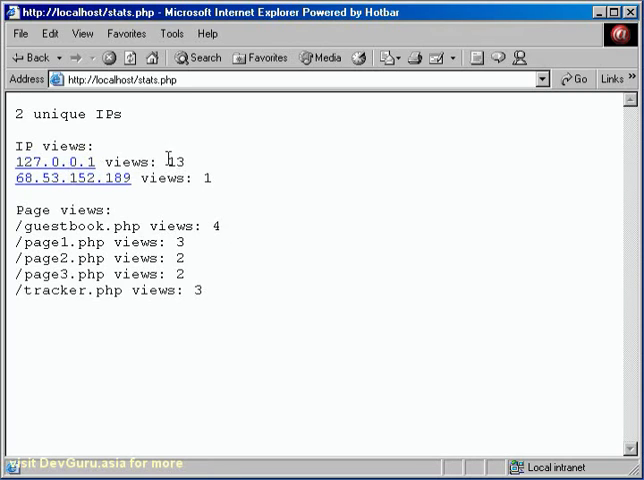
pyautogui.moveTo(194, 202)
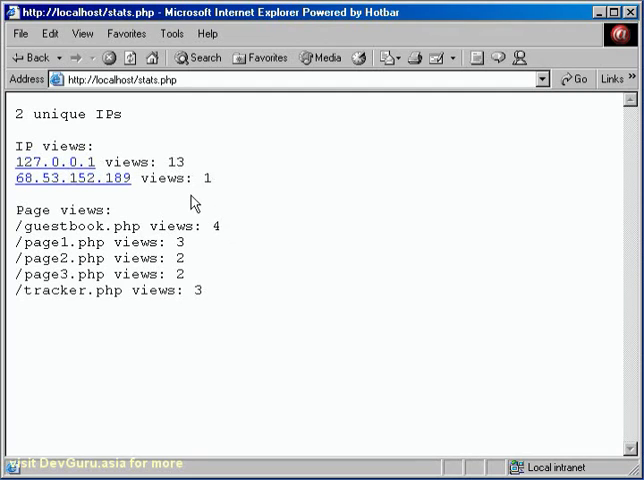
pyautogui.moveTo(254, 280)
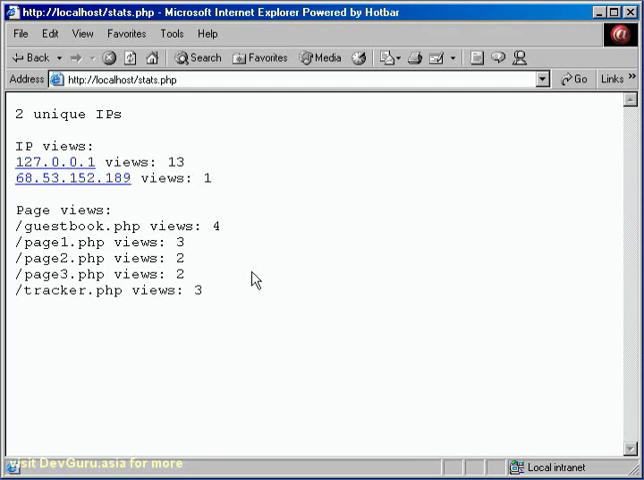
pyautogui.moveTo(205, 300)
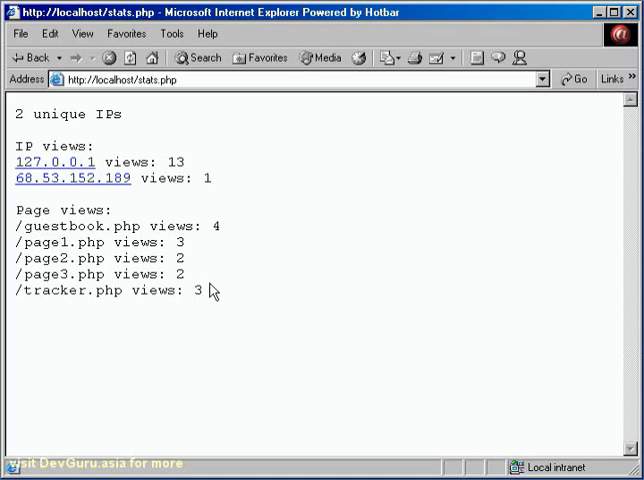
pyautogui.moveTo(218, 252)
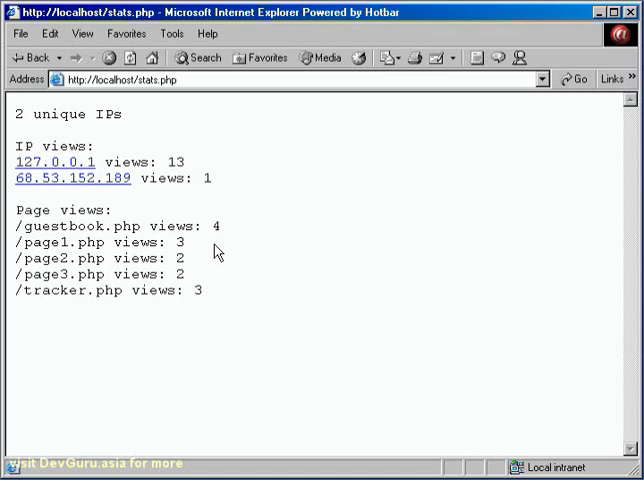
pyautogui.moveTo(228, 230)
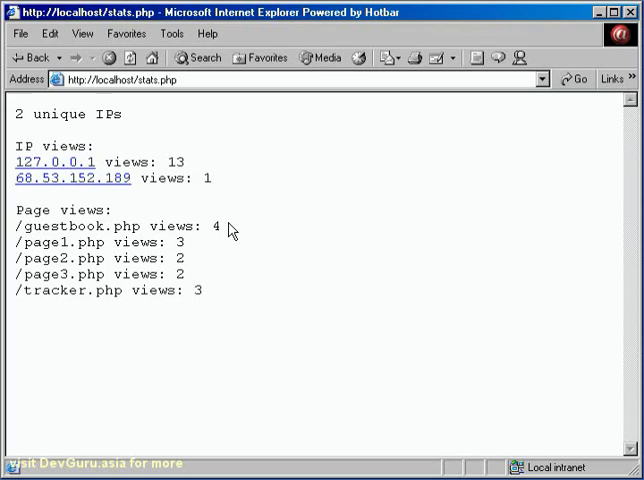
pyautogui.moveTo(219, 300)
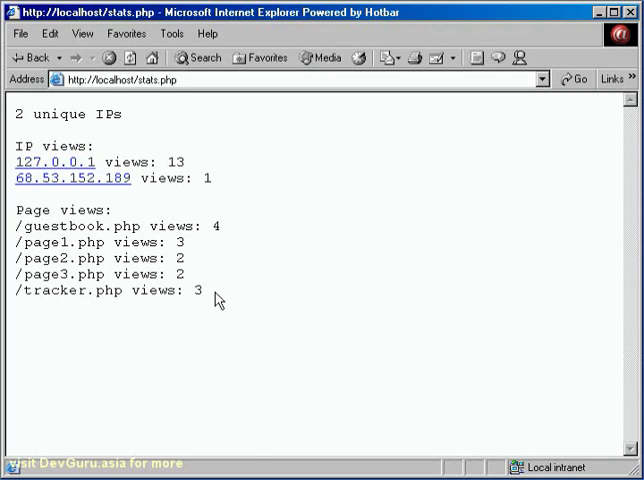
pyautogui.moveTo(113, 160)
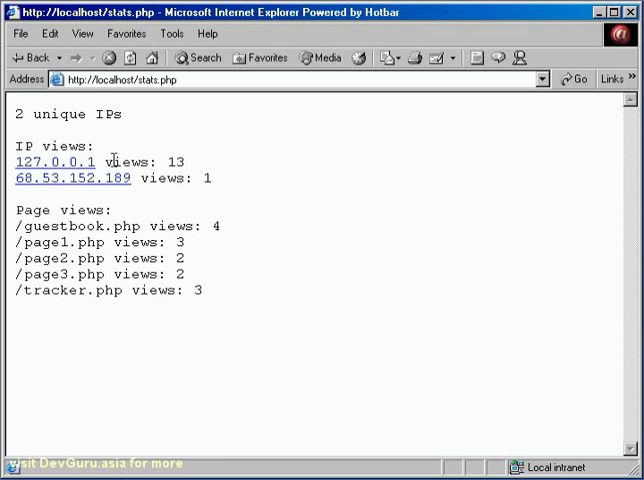
pyautogui.moveTo(55, 162)
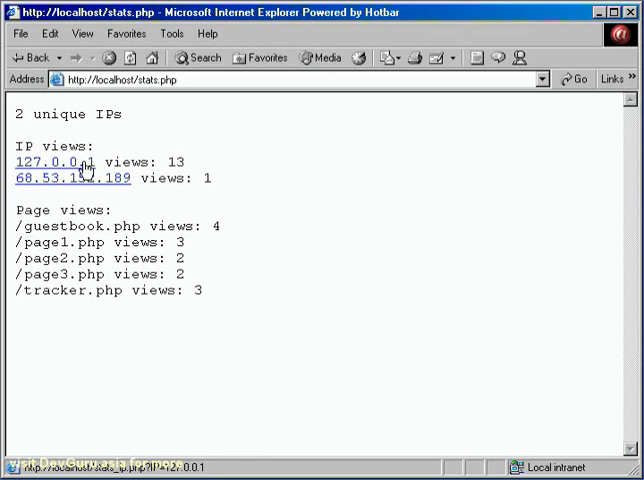
pyautogui.click(65, 161)
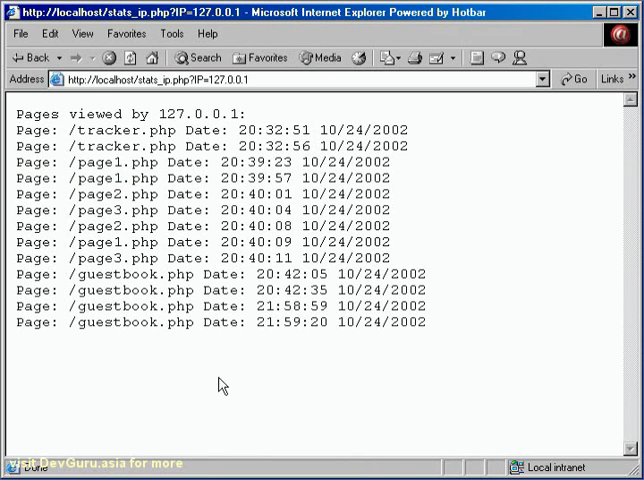
pyautogui.moveTo(270, 126)
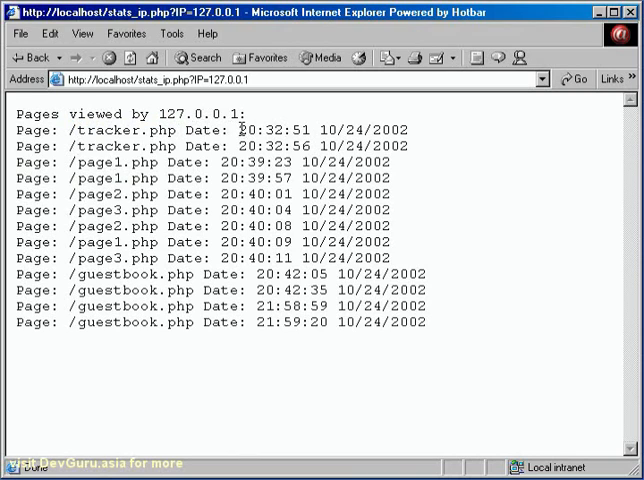
pyautogui.doubleClick(277, 130)
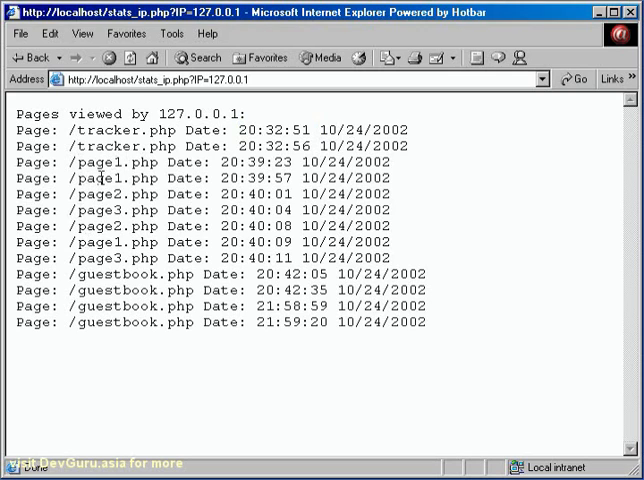
pyautogui.doubleClick(99, 193)
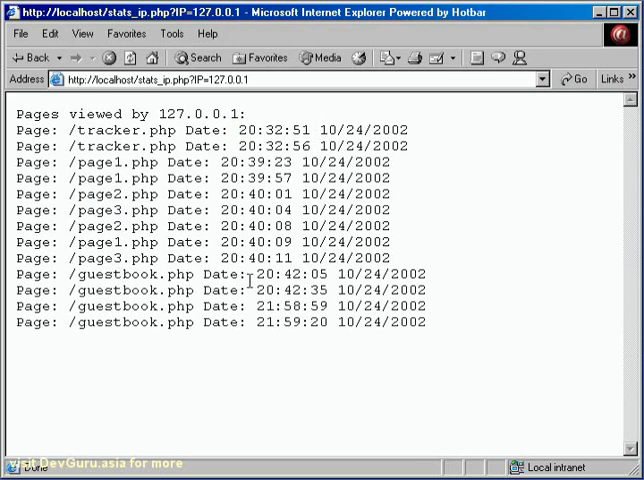
pyautogui.moveTo(333, 346)
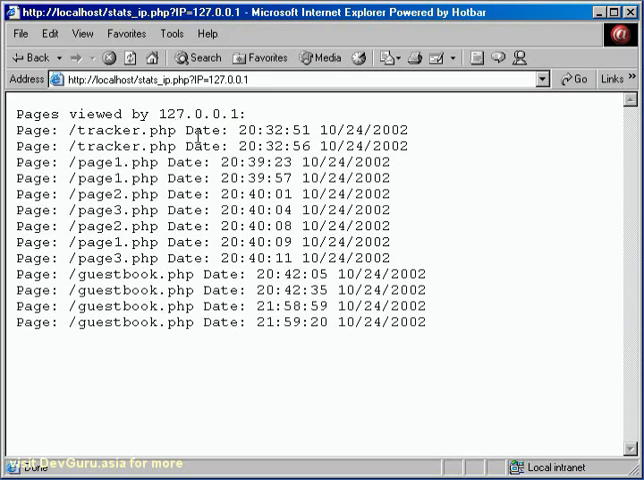
pyautogui.click(33, 57)
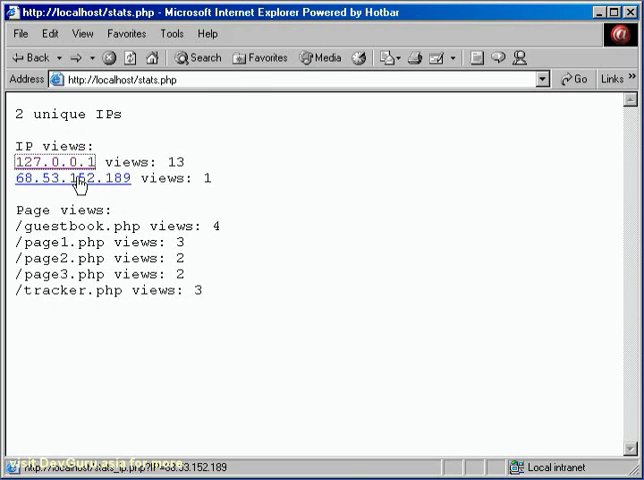
pyautogui.click(70, 178)
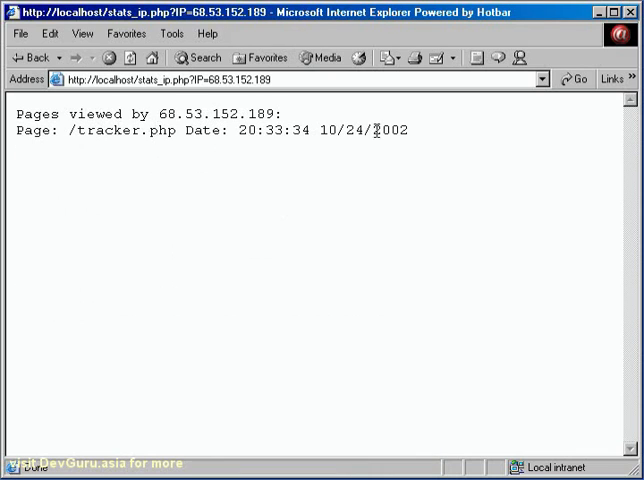
pyautogui.moveTo(458, 143)
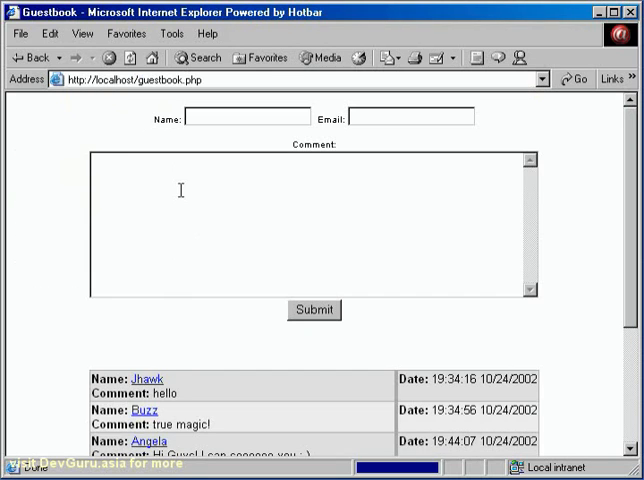
# Step: Scroll down the guestbook page to the counter showing 5 views
pyautogui.scroll(-3)
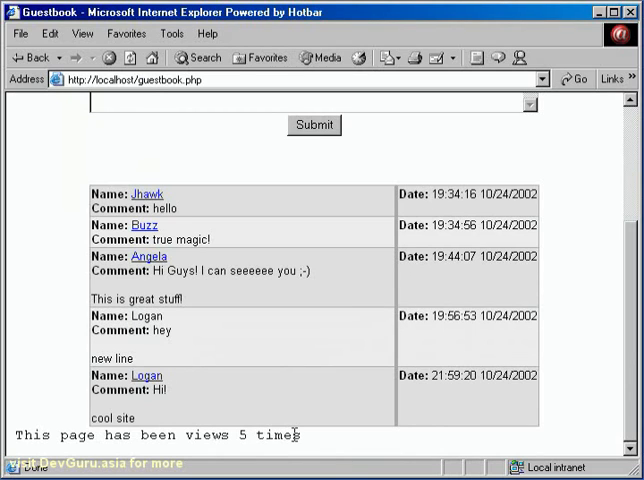
pyautogui.moveTo(258, 115)
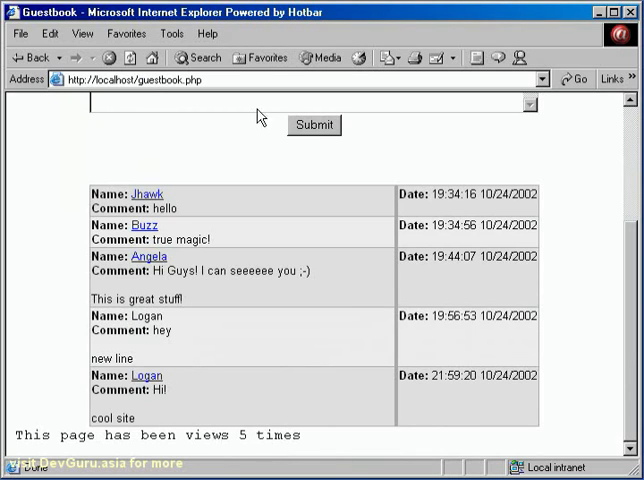
pyautogui.moveTo(312, 445)
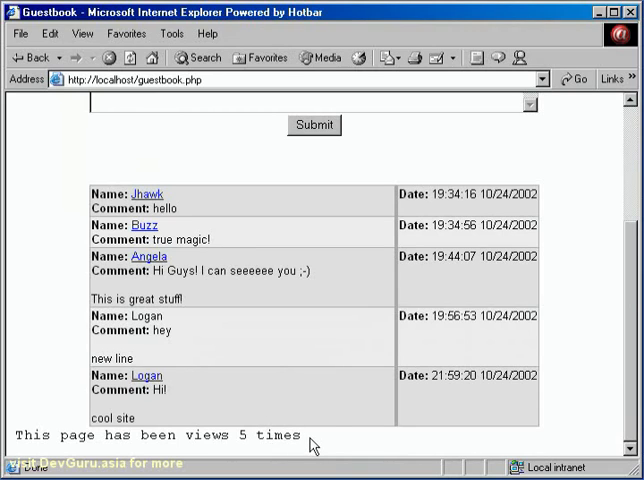